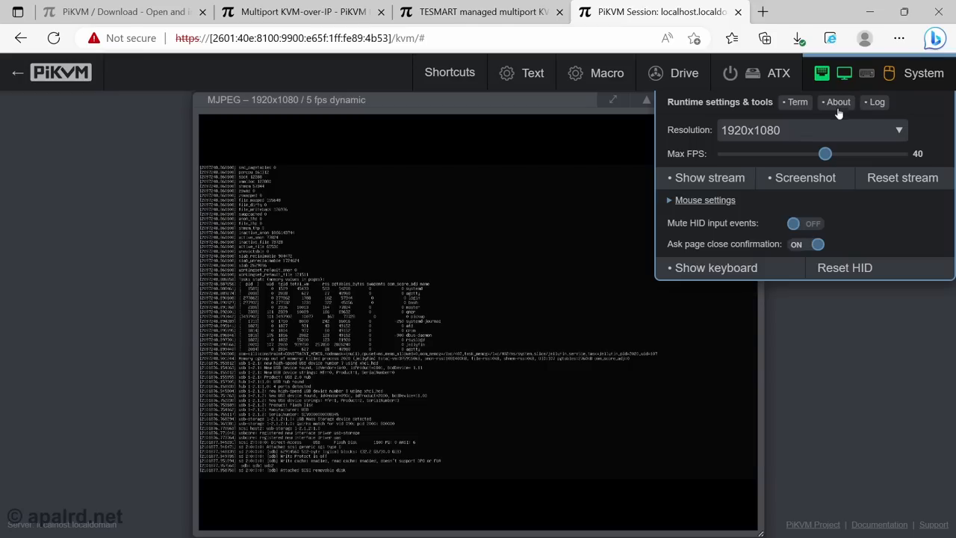
- Open the web terminal from Term under Runtime settings & tools
{"action": "left_click", "coordinate": [797, 102]}
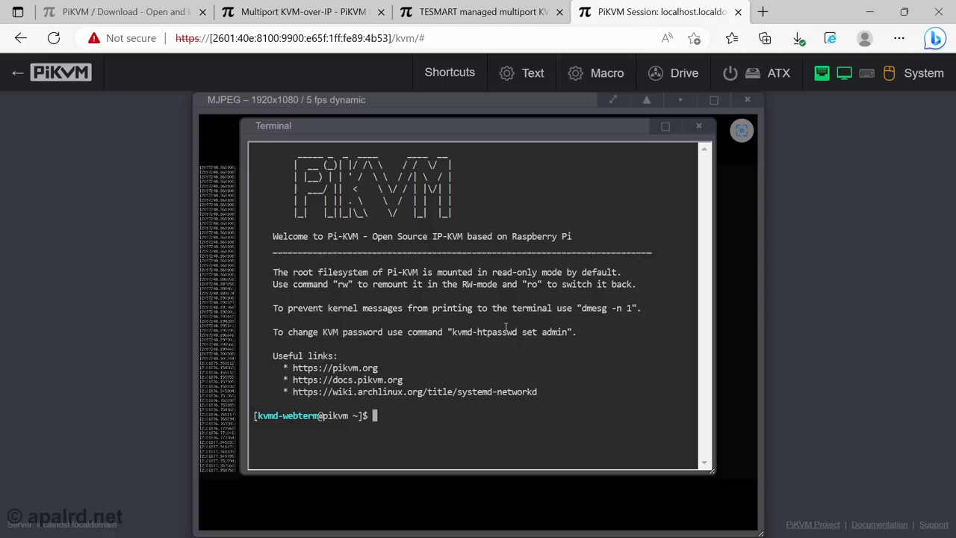
- Become root with 'su -' and the root password, then begin the next command
{"action": "type", "text": "su -"}
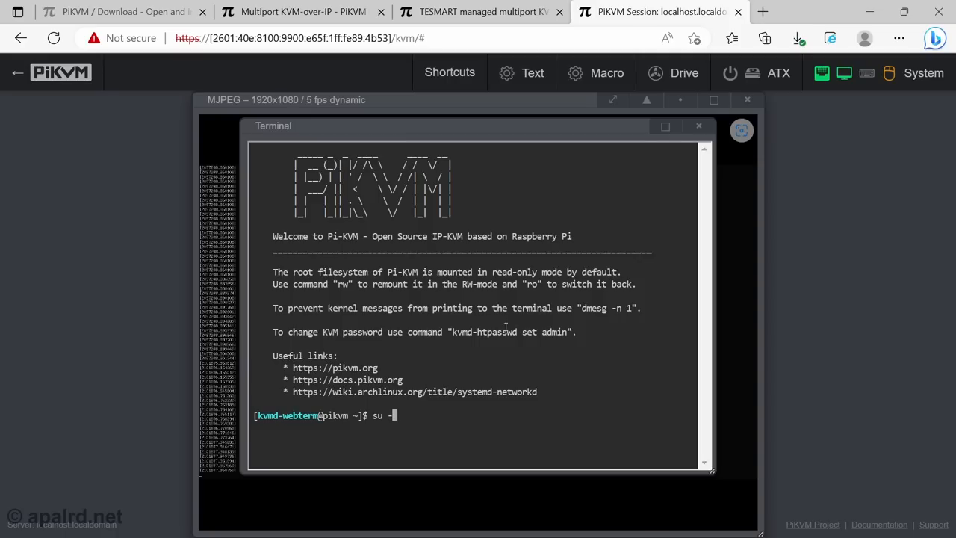
{"action": "key", "text": "Return"}
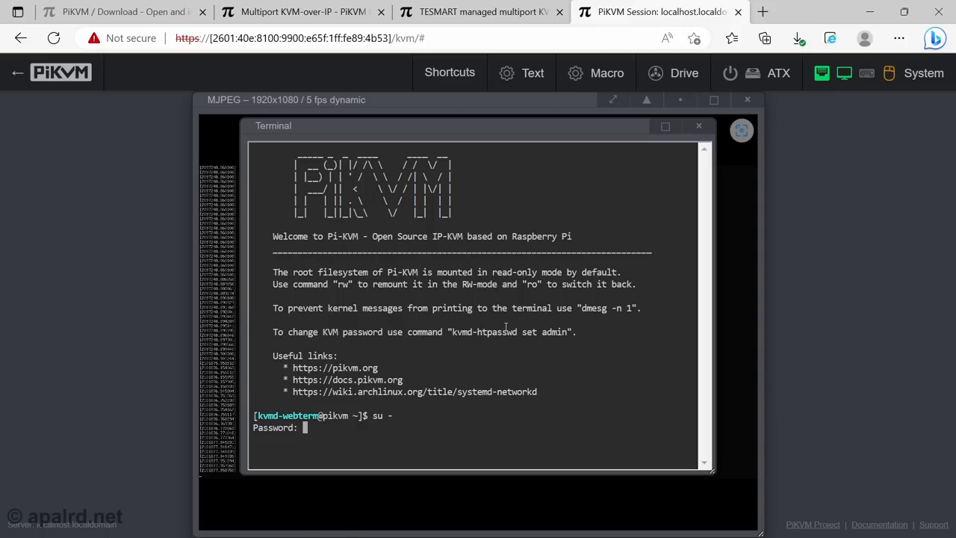
{"action": "key", "text": "Return"}
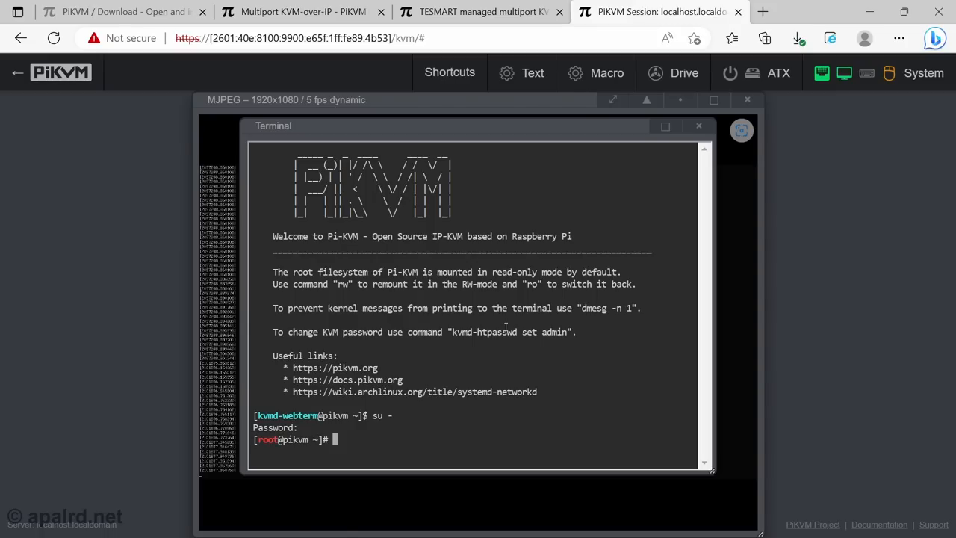
{"action": "type", "text": "n"}
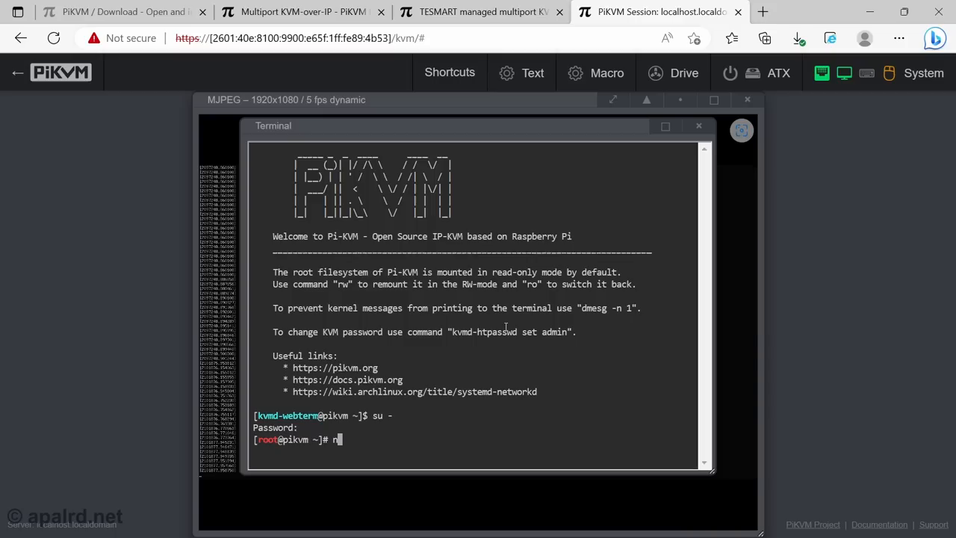